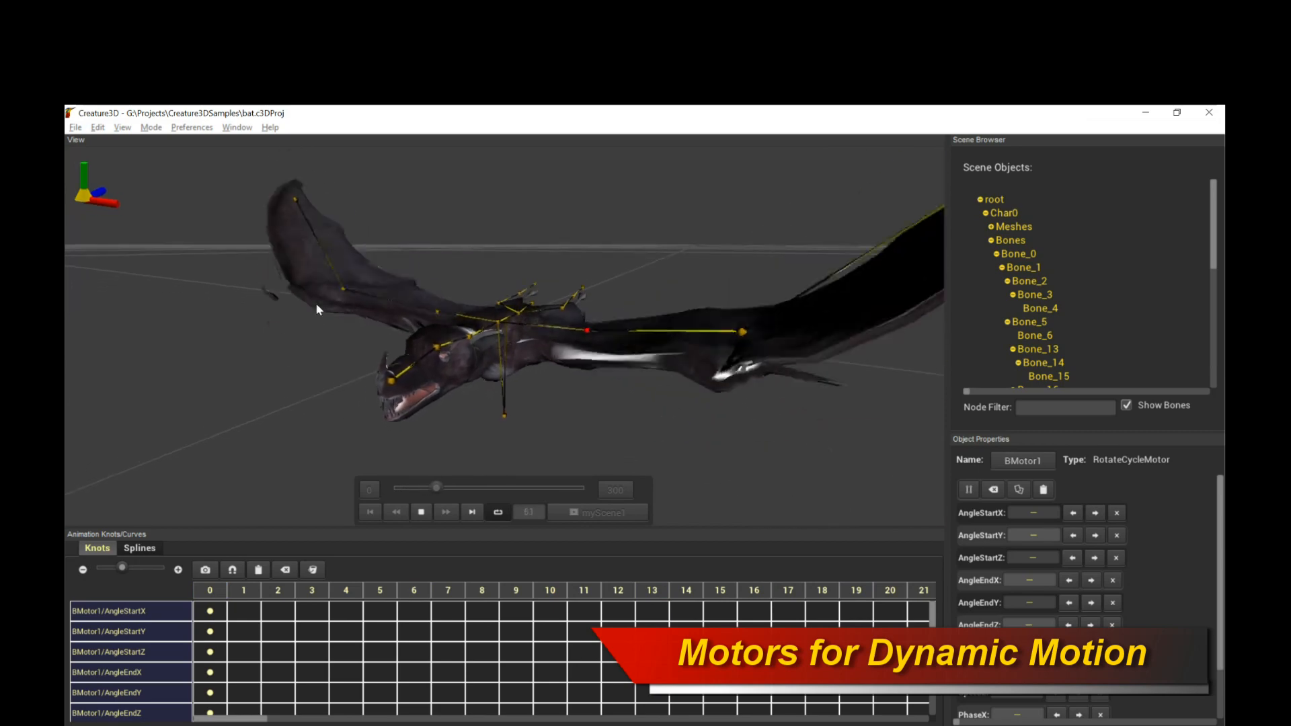
Step: Play the bat project's RotateCycleMotor flapping animation
left_click(419, 512)
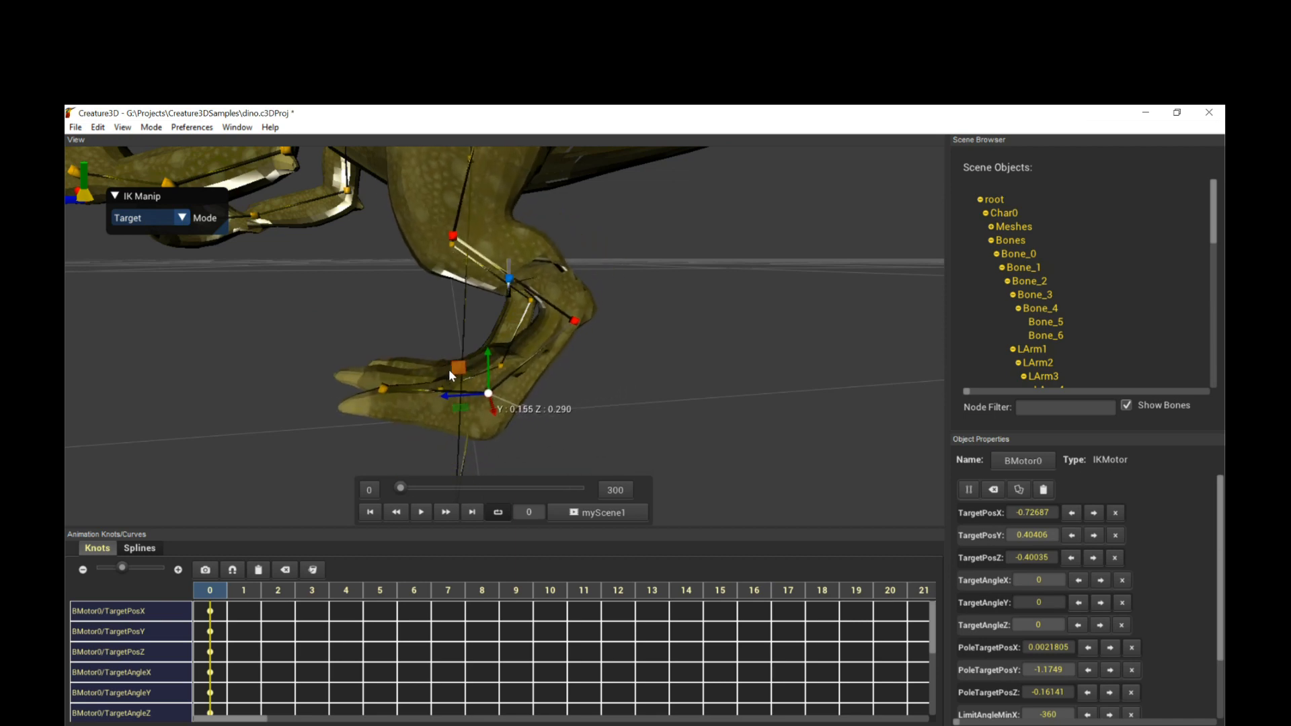
Step: Drag the dino's IK target to pose its foot, then play the elephant's IKRotateMotor animation
left_click_drag(457, 366, 498, 371)
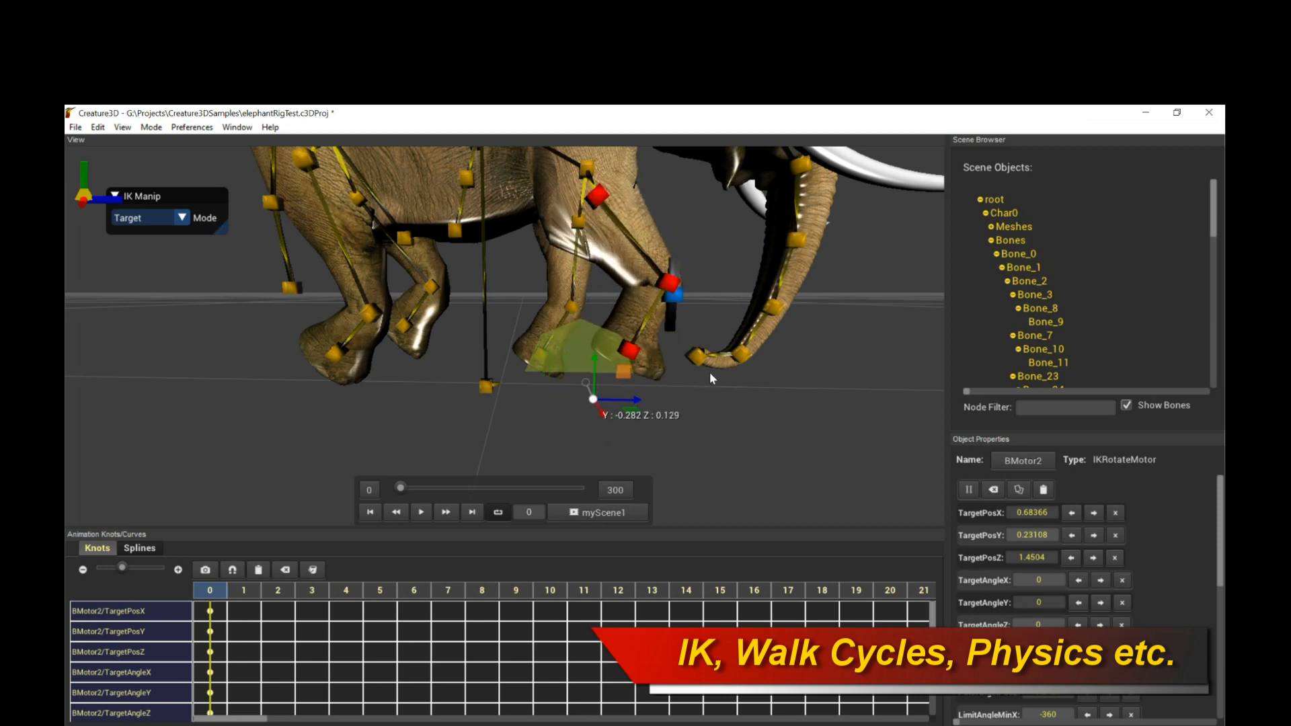
left_click(419, 513)
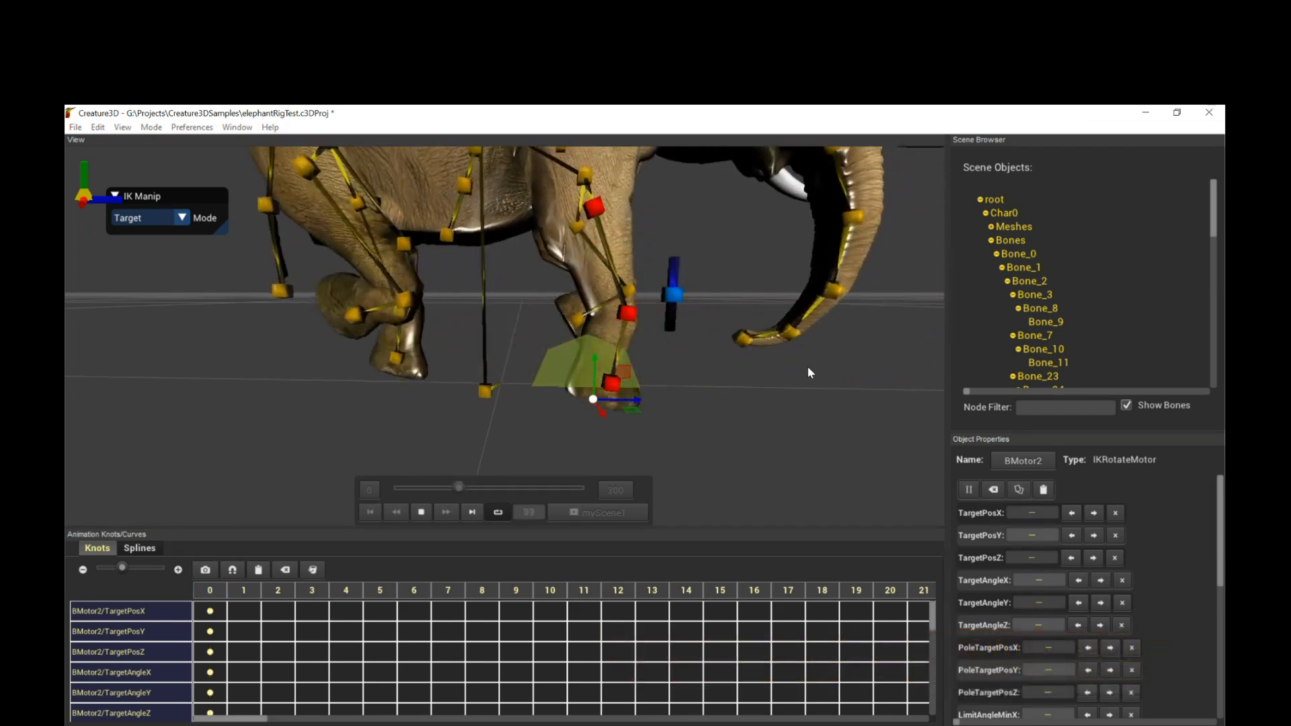
left_click(371, 511)
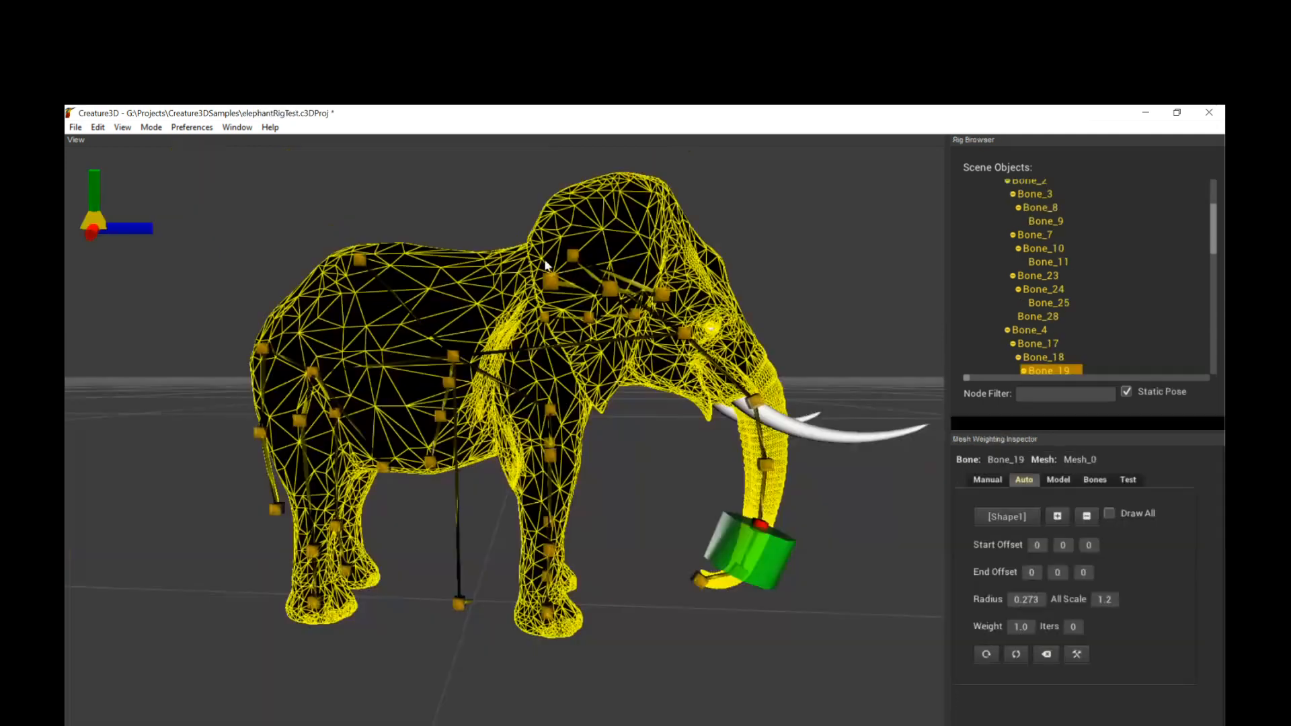
Step: Review Auto weighting shapes on Bone_8 and Bone_11, then manually paint weights on Bone_13
left_click(1040, 206)
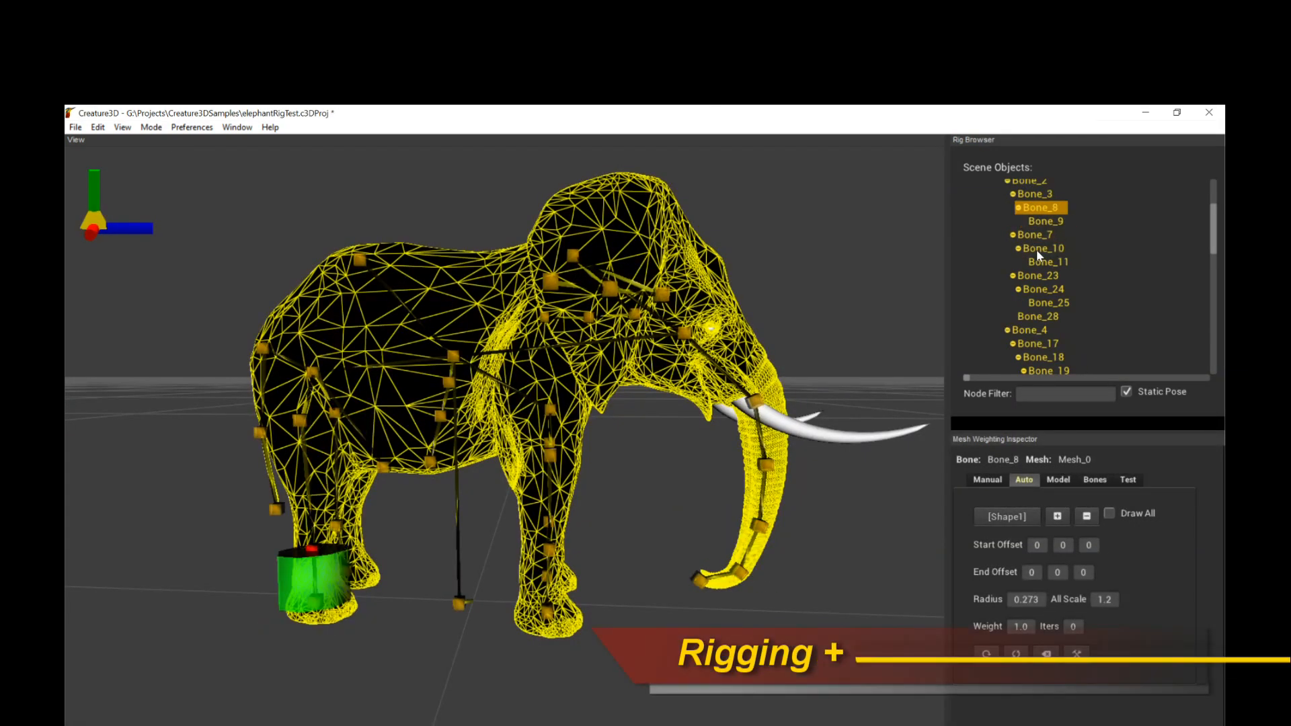
left_click(1047, 362)
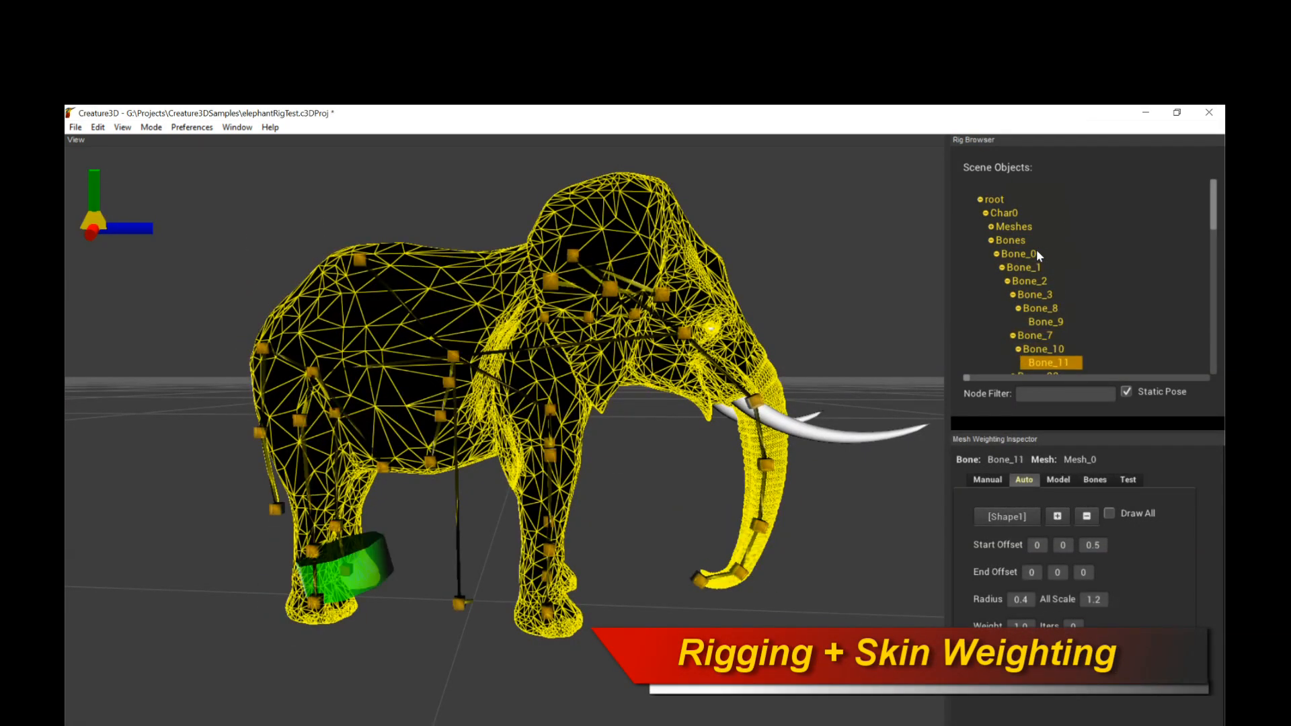
left_click(1060, 336)
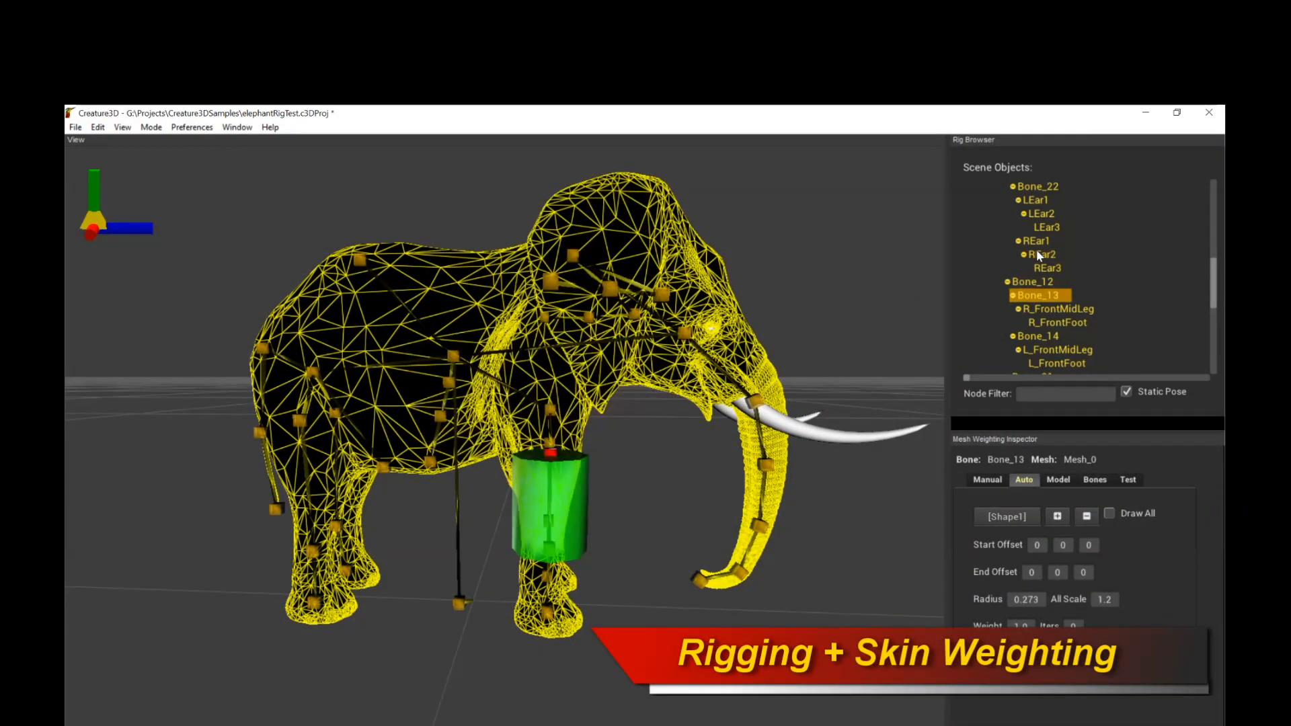
left_click(1057, 308)
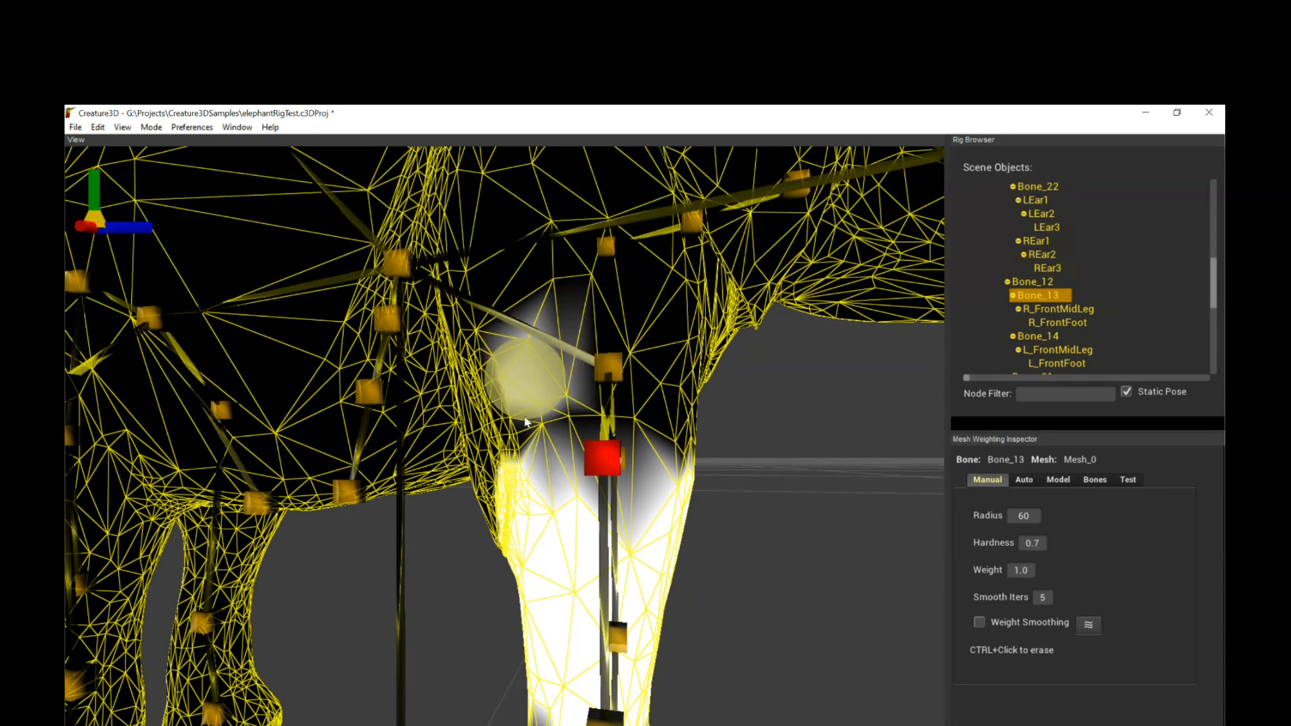
mouse_move(645, 448)
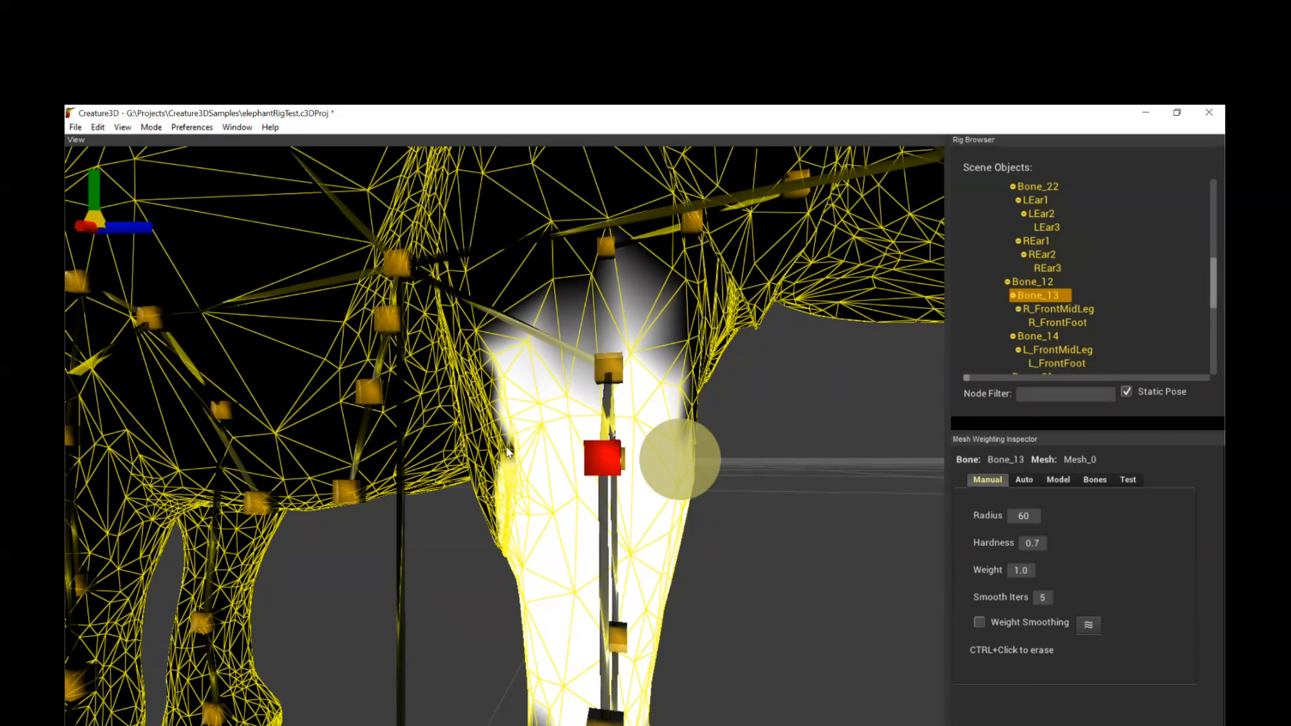
mouse_move(481, 395)
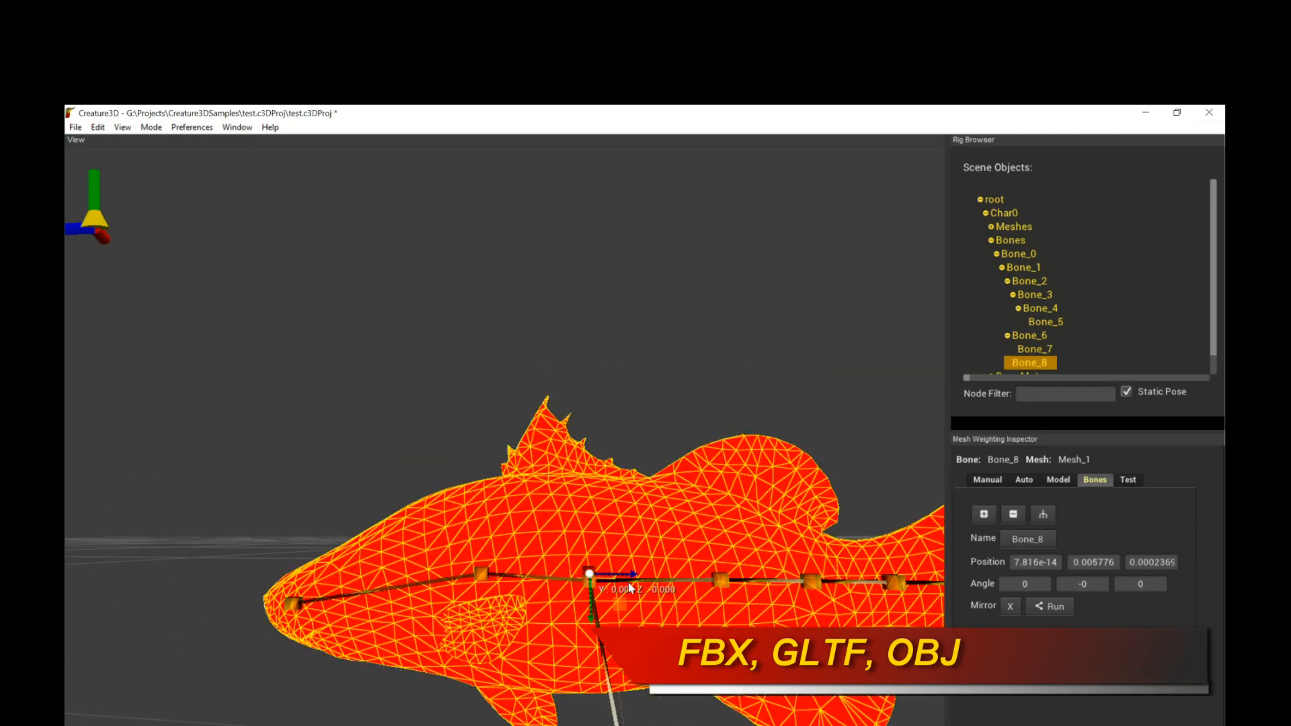
Step: Add fin bone Bone_14 to the fish, alternating between Manual weight painting and Test posing
left_click(984, 514)
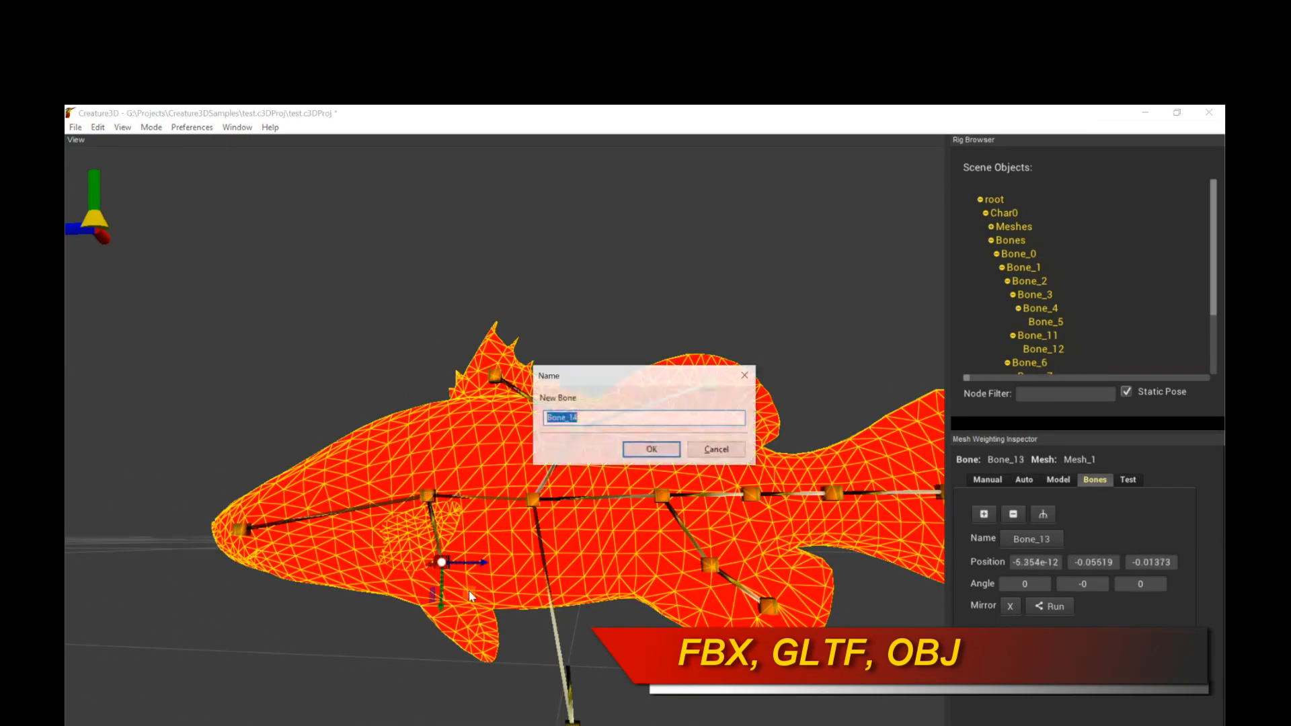
left_click(651, 448)
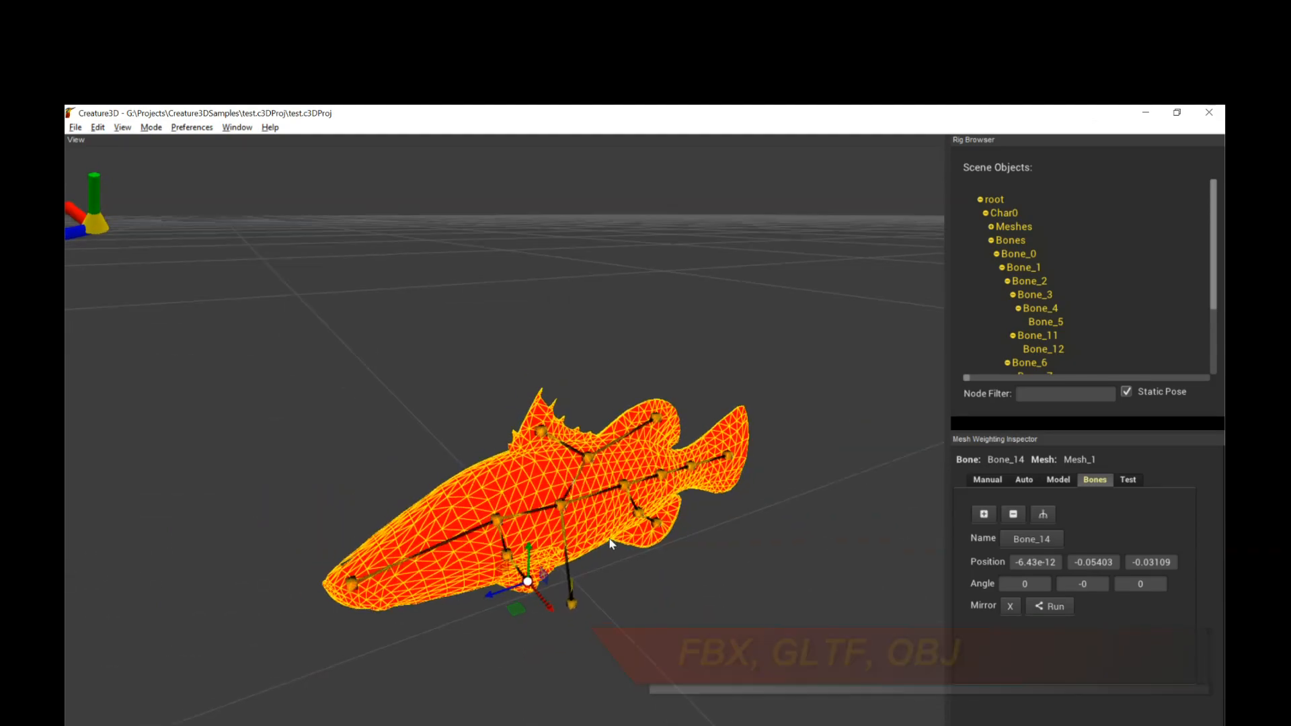
left_click(986, 480)
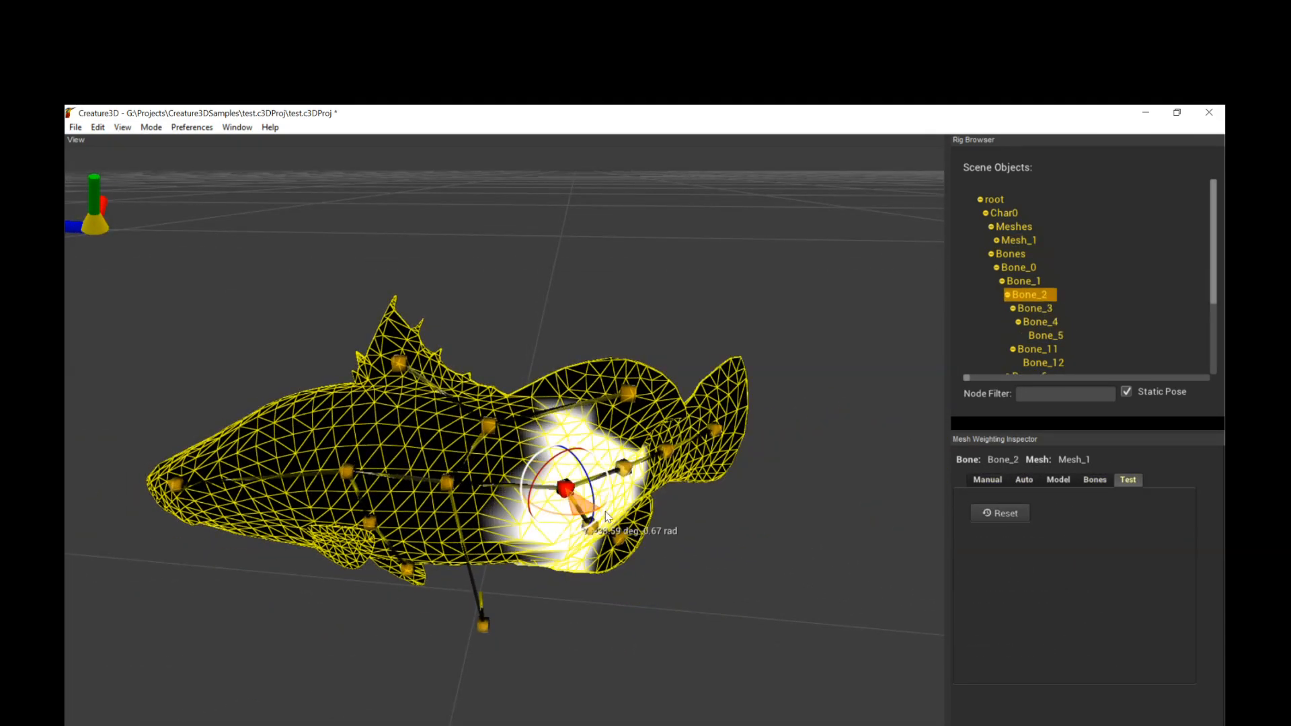
left_click(986, 480)
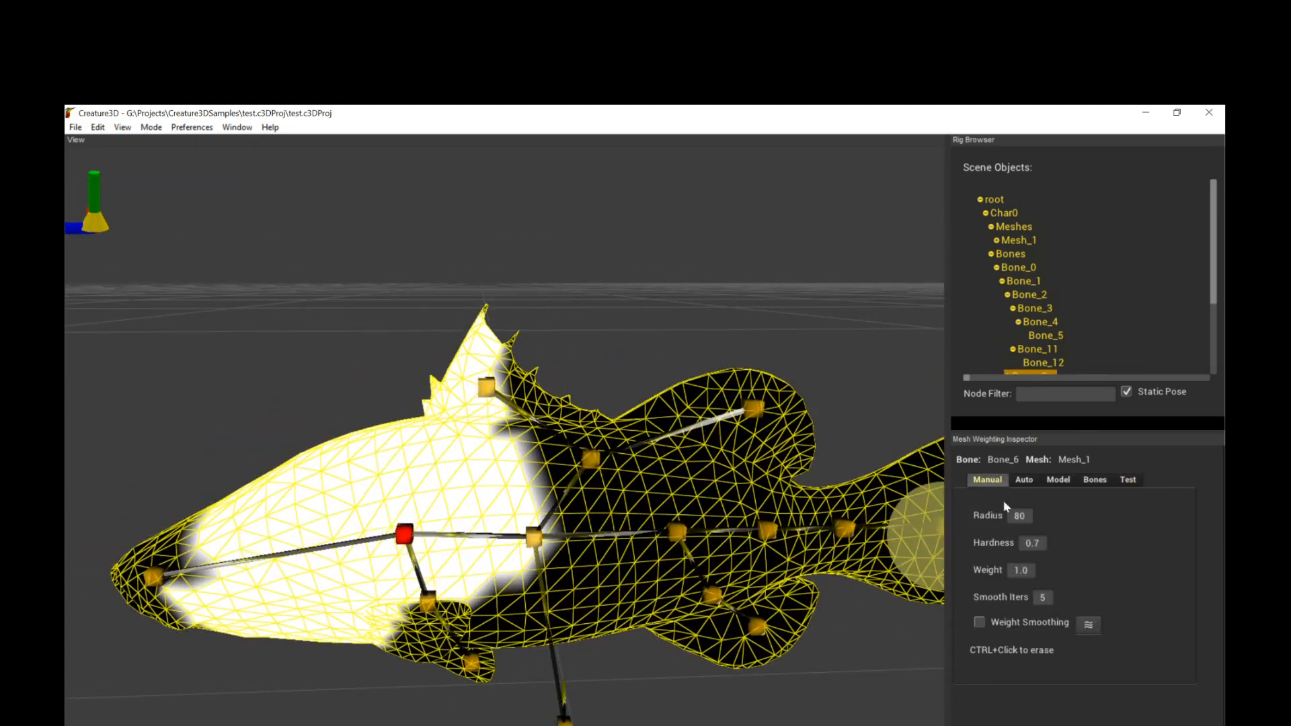
left_click(1126, 480)
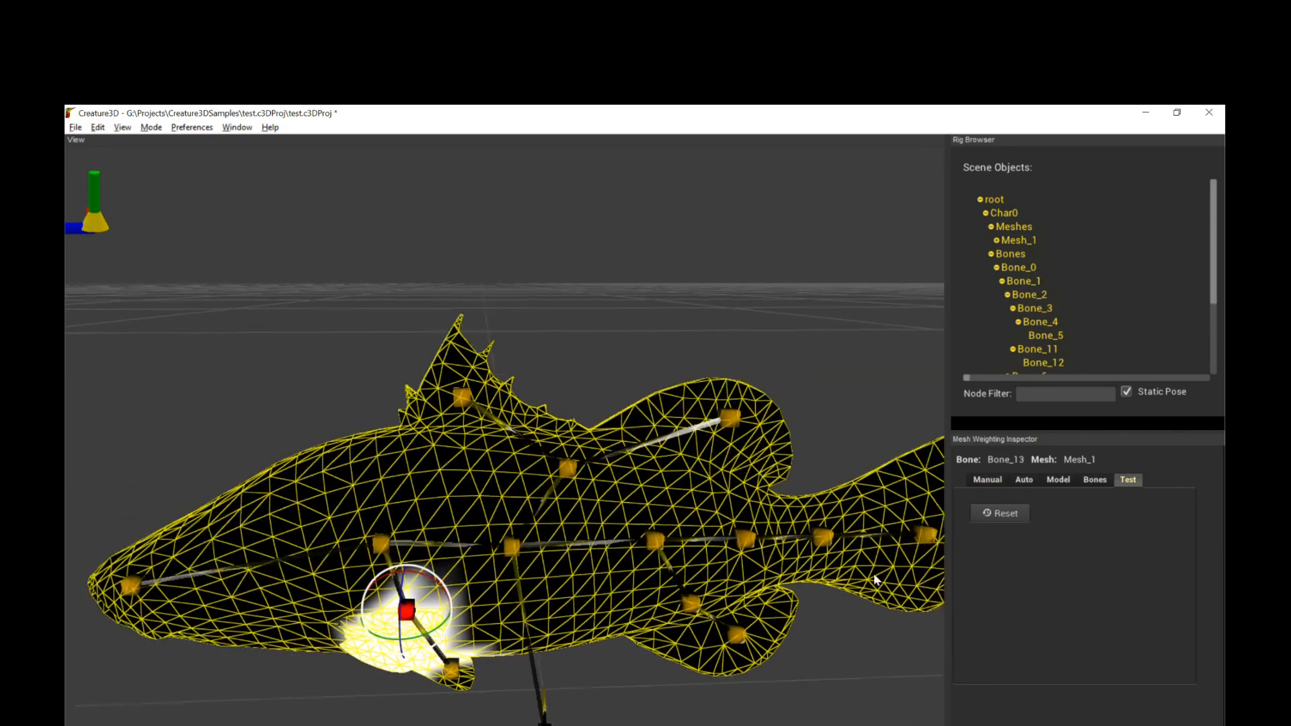